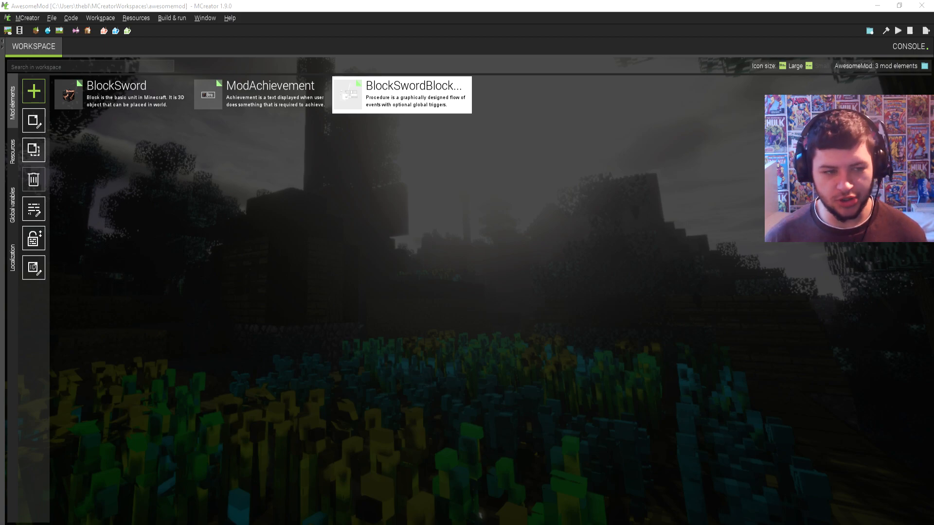
Add a new Command mod element named ModCommand and create it.
click(34, 91)
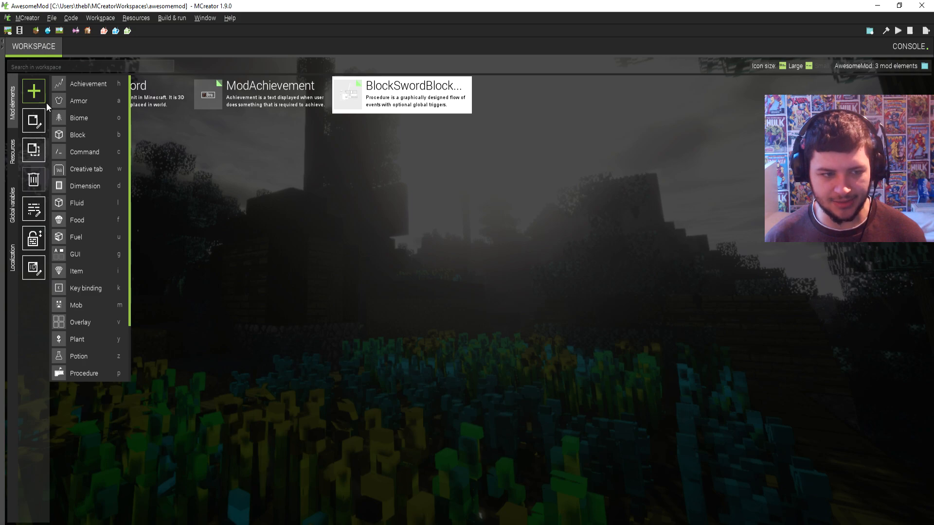
click(84, 152)
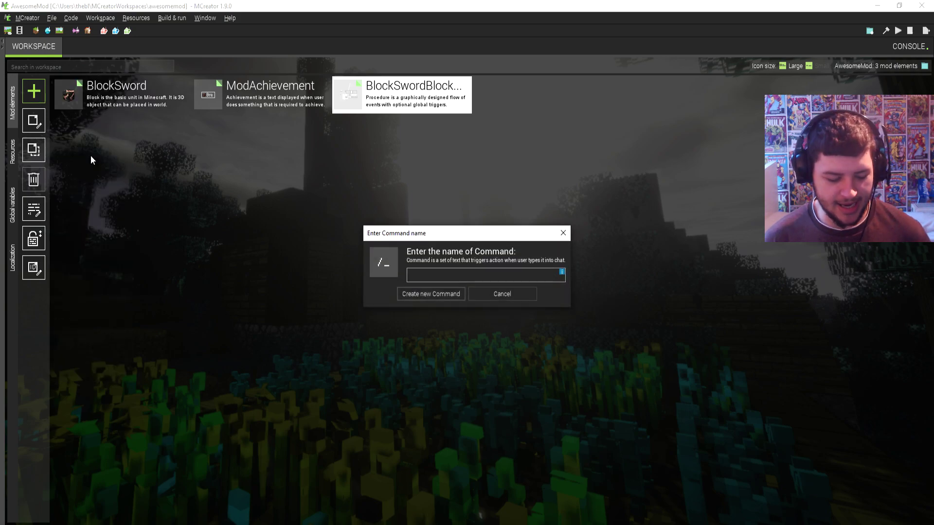
text(ModC)
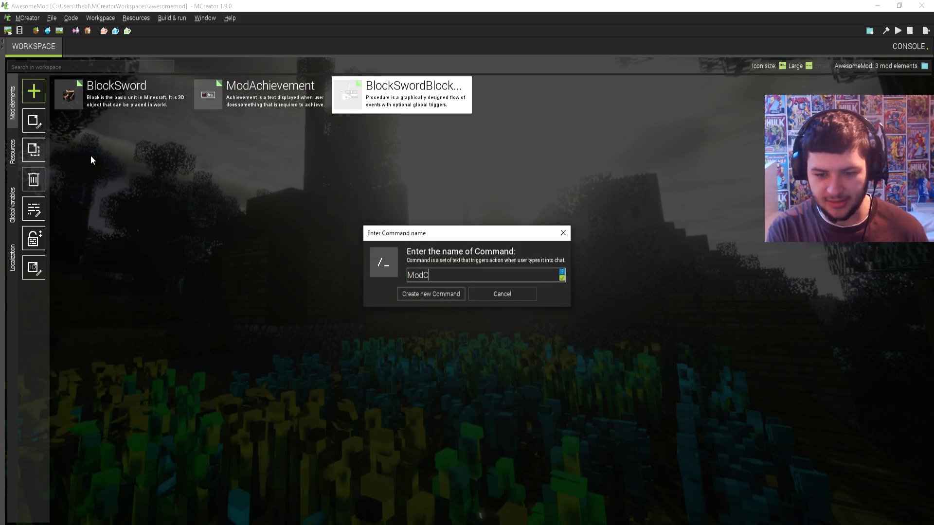
click(430, 294)
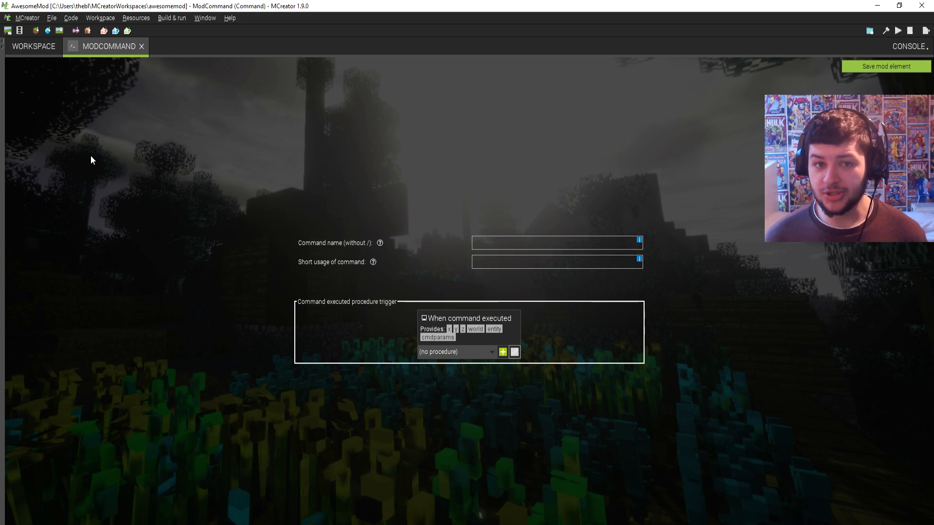
mouse_move(337, 308)
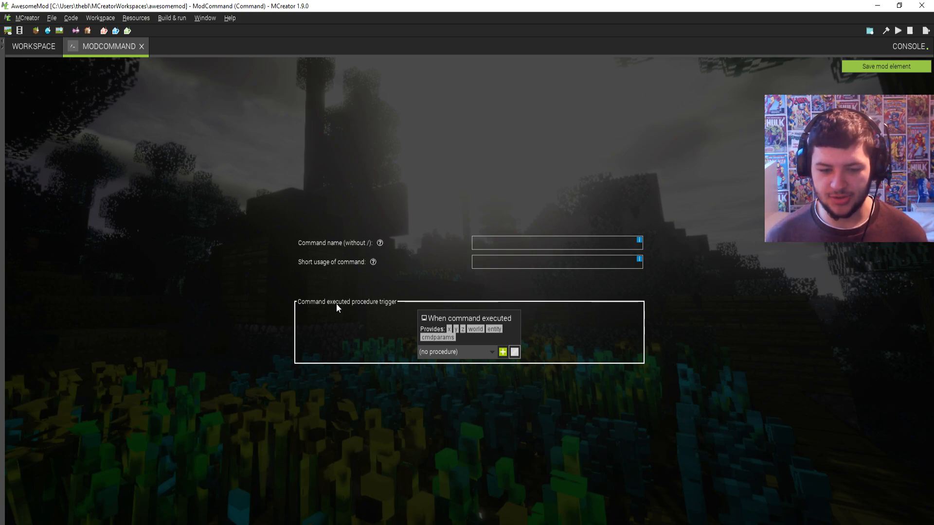
mouse_move(388, 312)
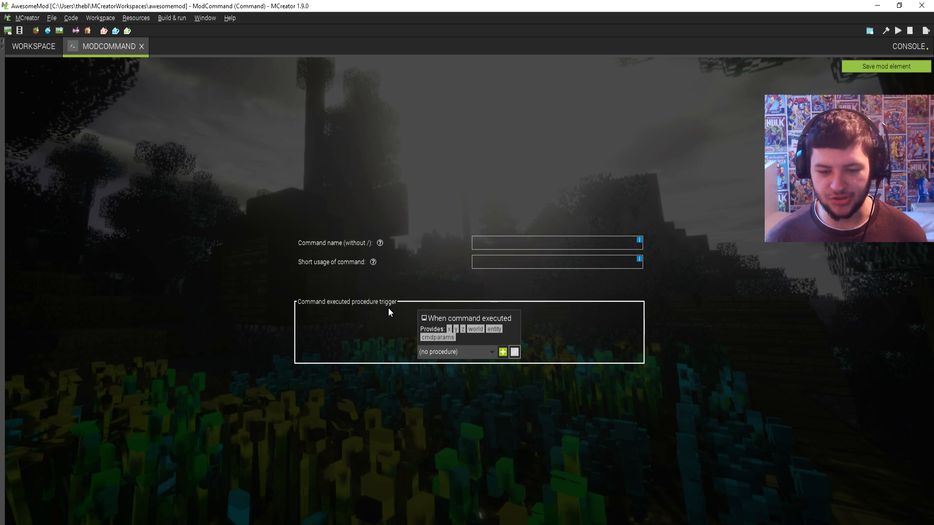
Create the ModCommandCommandExecuted procedure for the command-executed trigger with the suggested name.
click(502, 352)
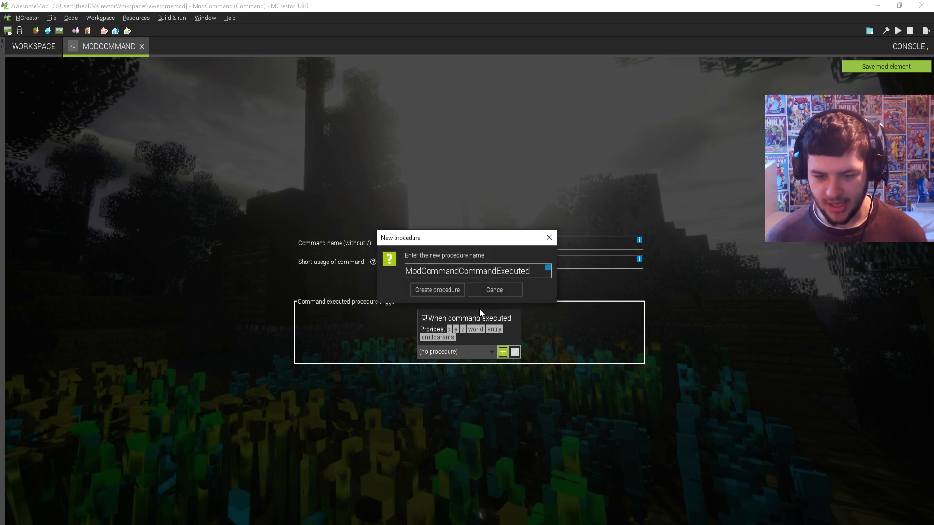
click(437, 290)
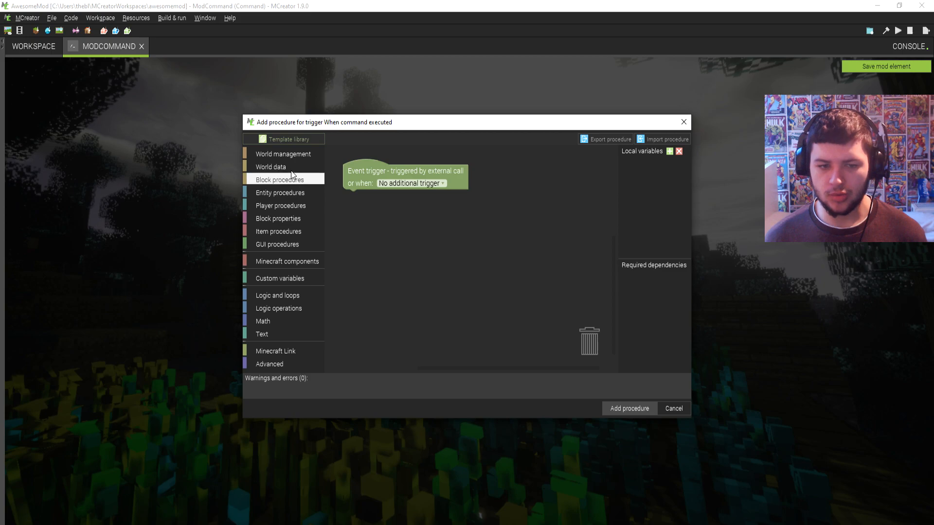
Show the World management block category in the procedure editor palette.
click(287, 153)
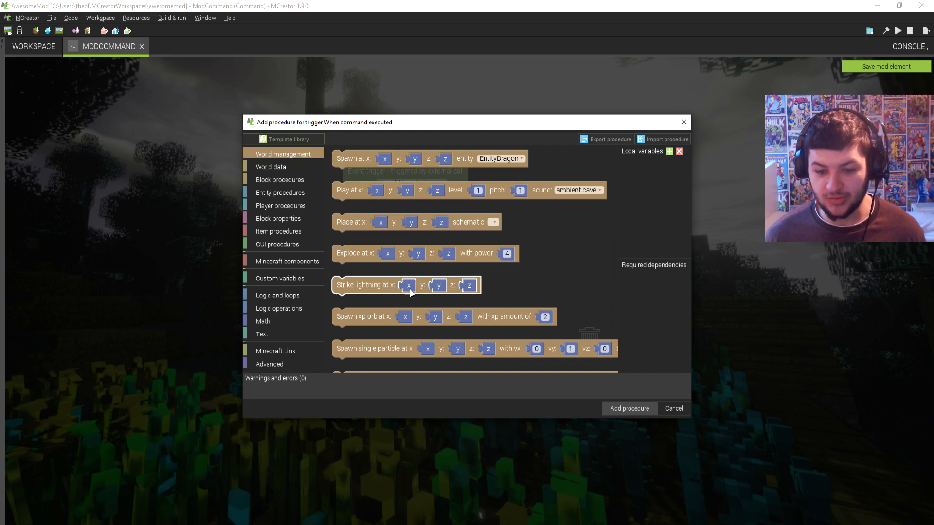
mouse_move(356, 291)
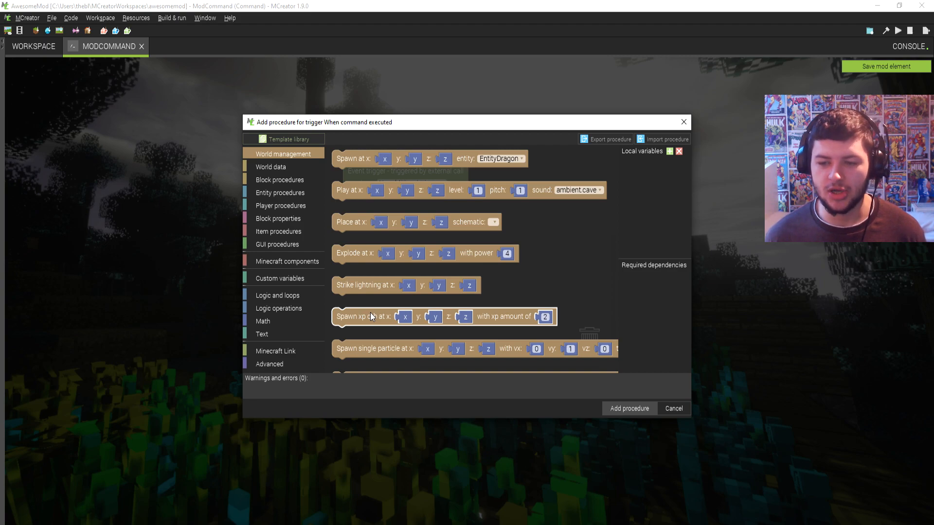
Set the two spawn blocks to EntityCaveSpider and EntitySpider at x, y, z.
scroll(down, 3)
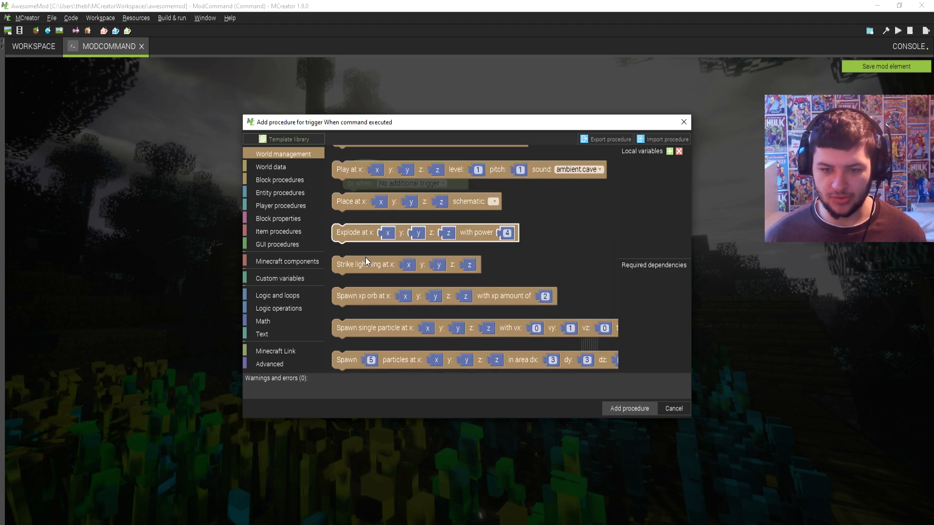
scroll(up, 3)
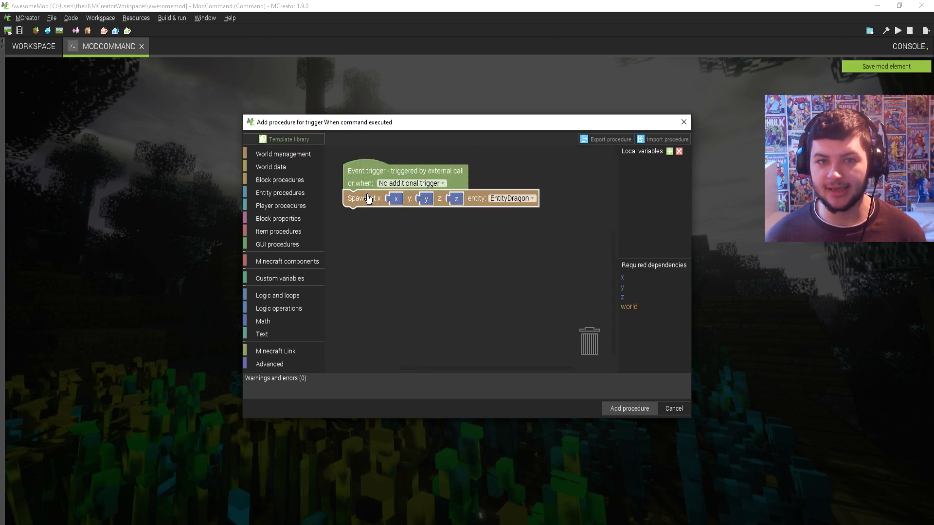
click(510, 198)
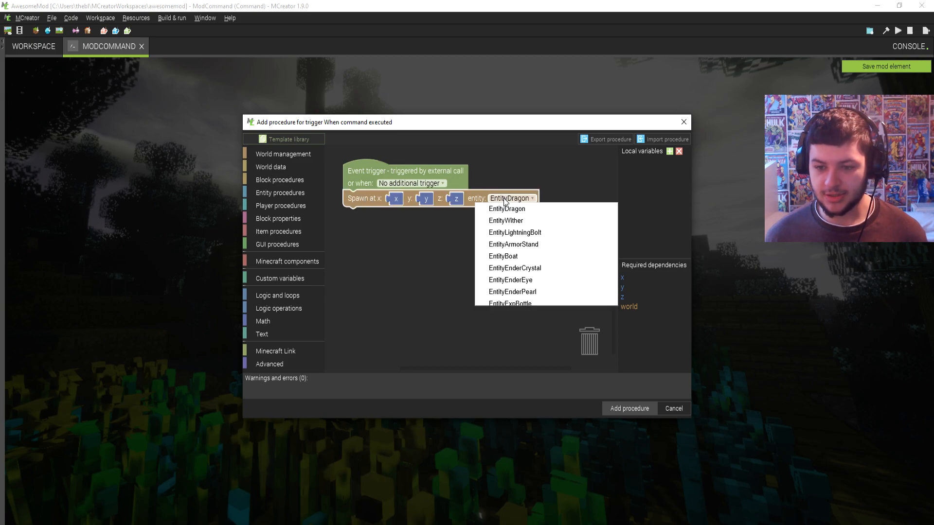
scroll(down, 3)
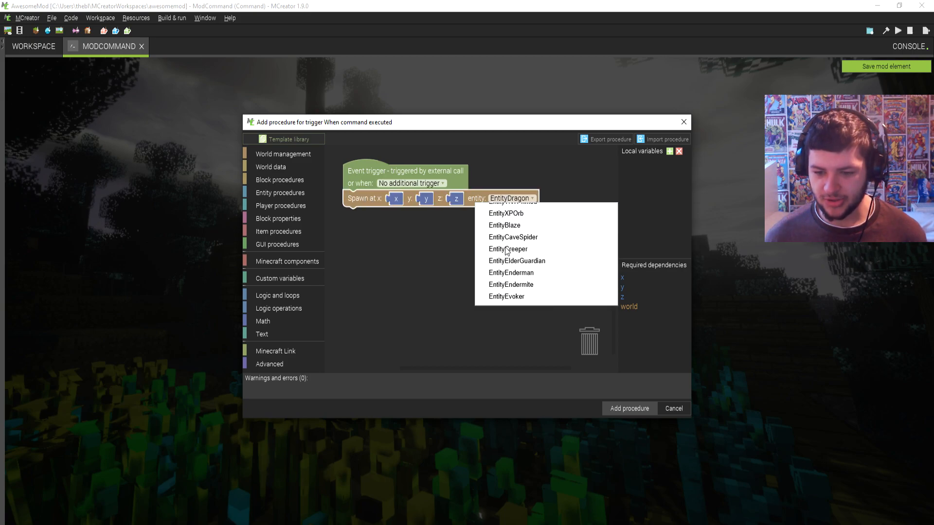
mouse_move(512, 237)
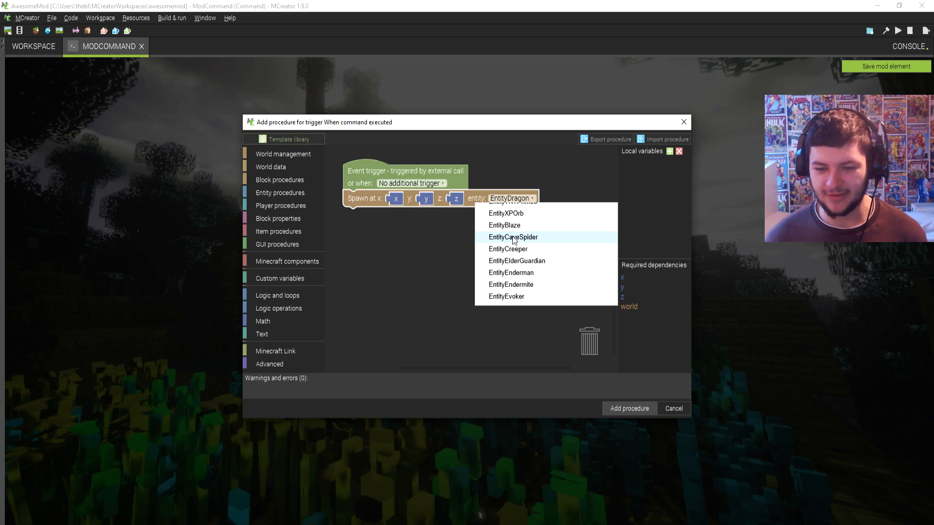
click(513, 237)
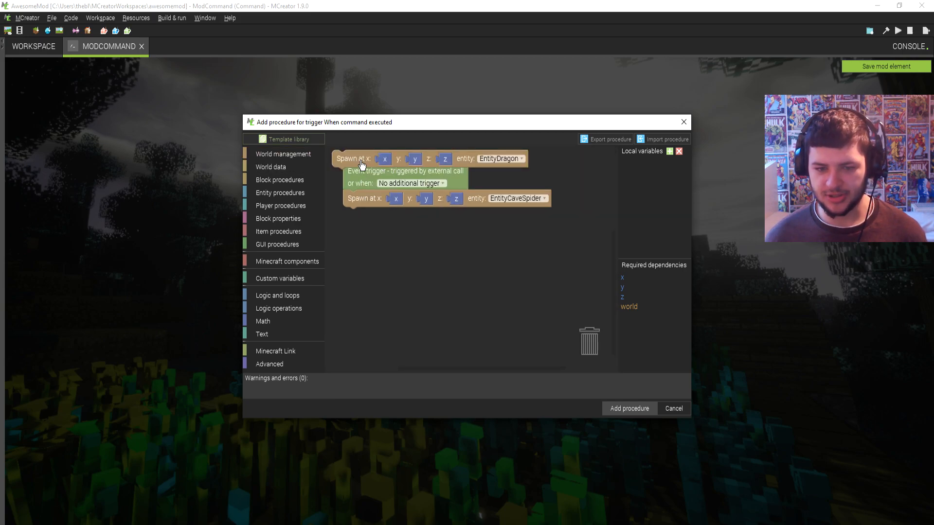
click(529, 215)
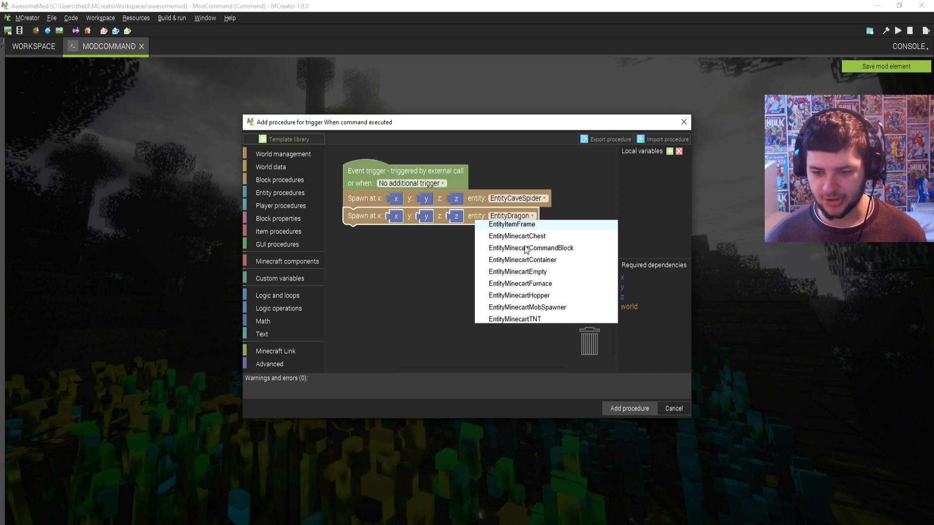
scroll(up, 3)
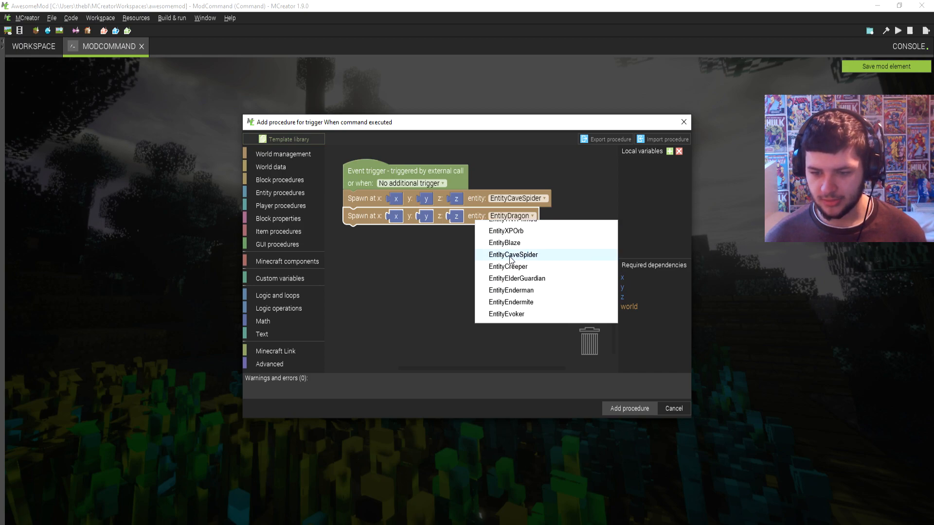
scroll(down, 3)
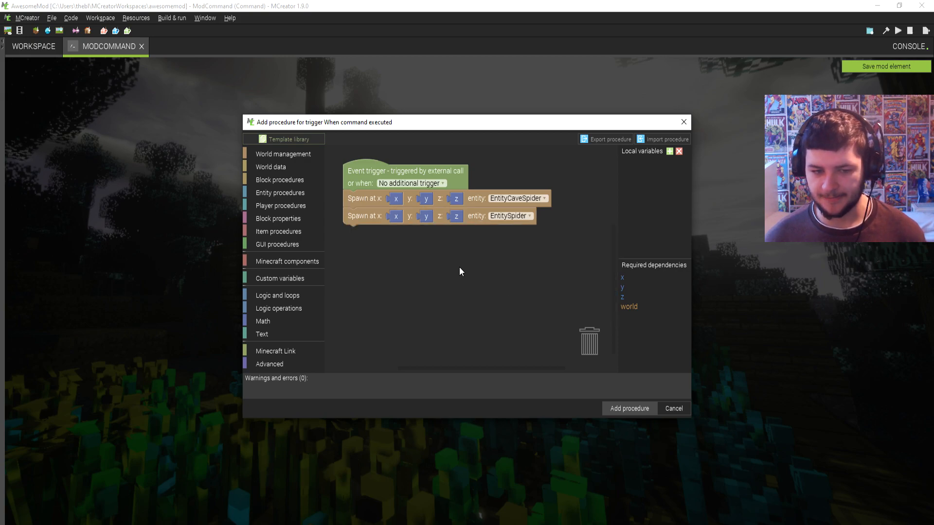
Add a Set time to 13000 block after the spawns, then list the world data blocks.
click(287, 153)
text(13000)
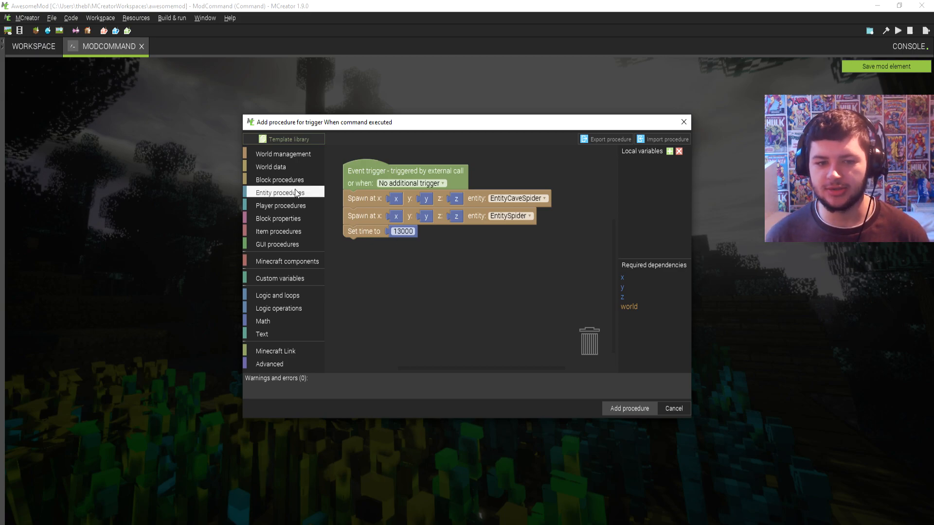
click(288, 154)
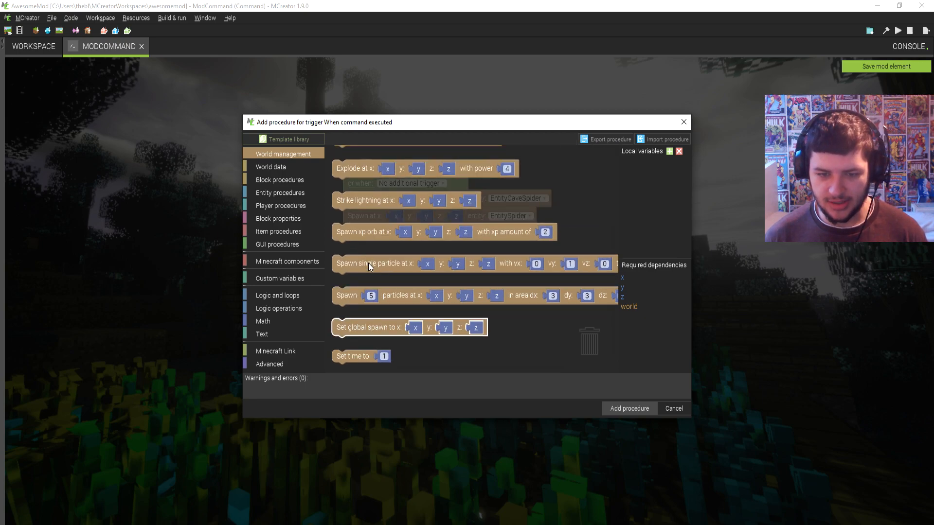
click(270, 166)
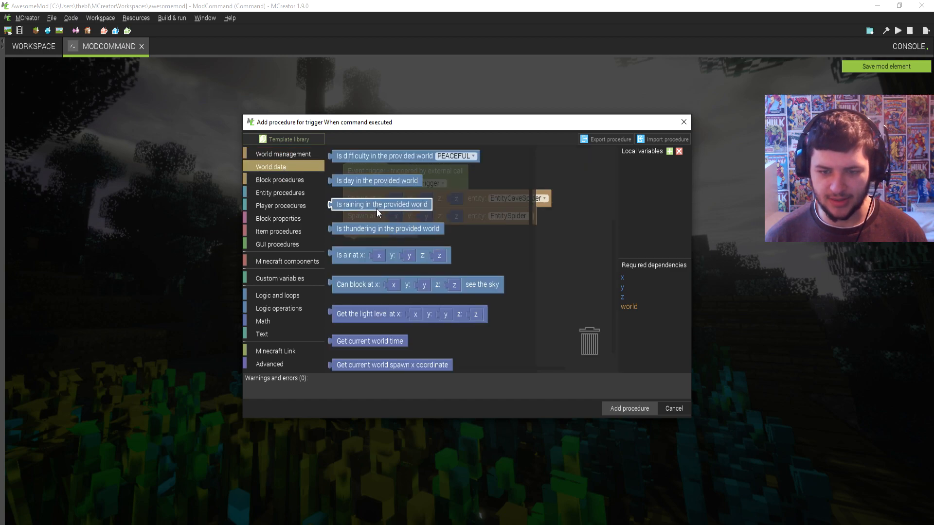
mouse_move(415, 210)
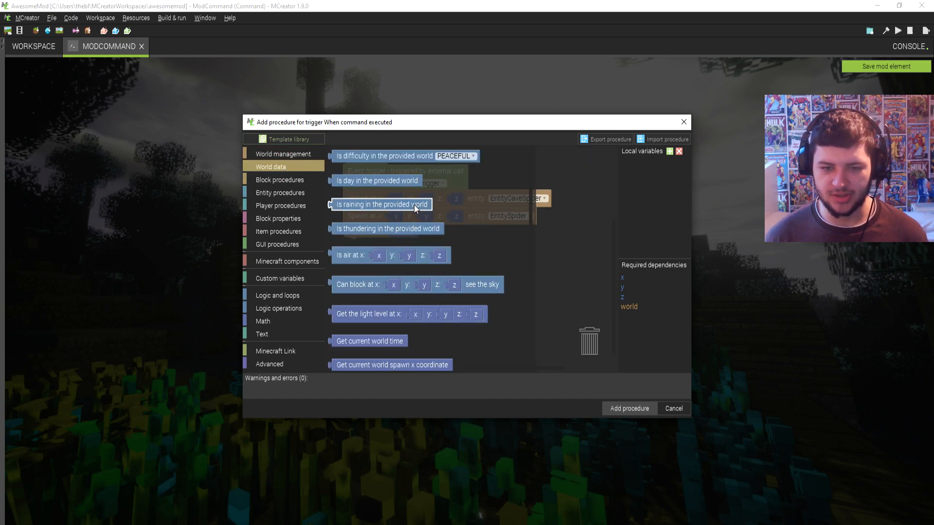
Add a Place block at x y z block set to Cobweb (Blocks.WEB).
click(280, 180)
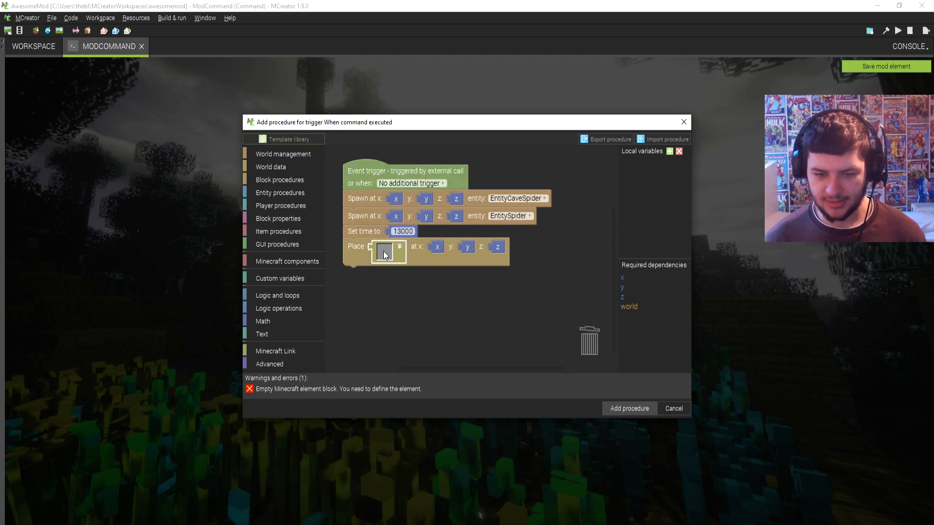
click(385, 252)
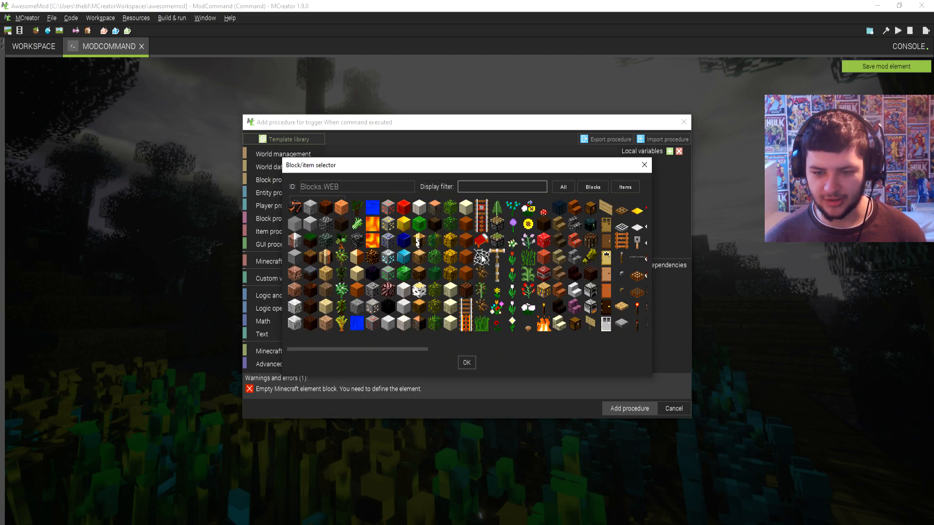
click(466, 363)
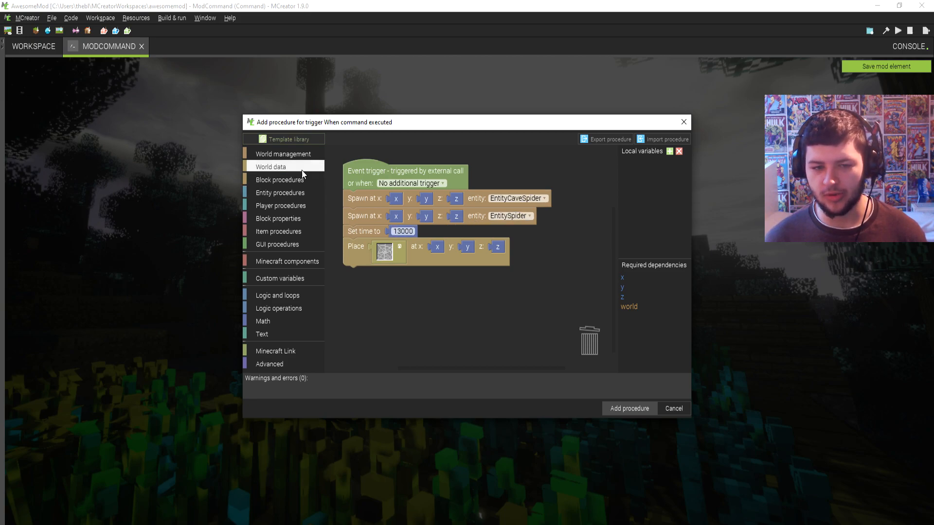
click(280, 180)
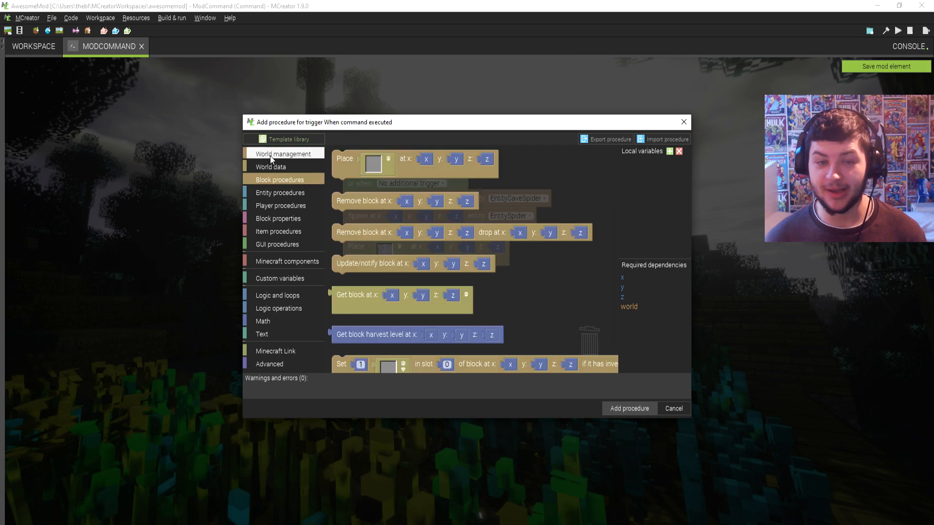
scroll(down, 3)
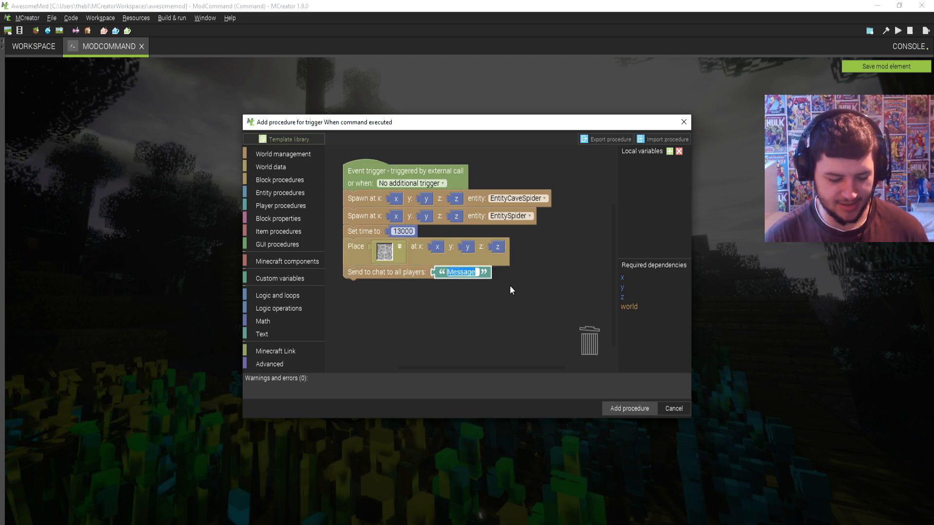
Set the chat message to 'The Spiders have arrived', attach the procedure and name the command spiderarmy.
text(The Spiders have arrived)
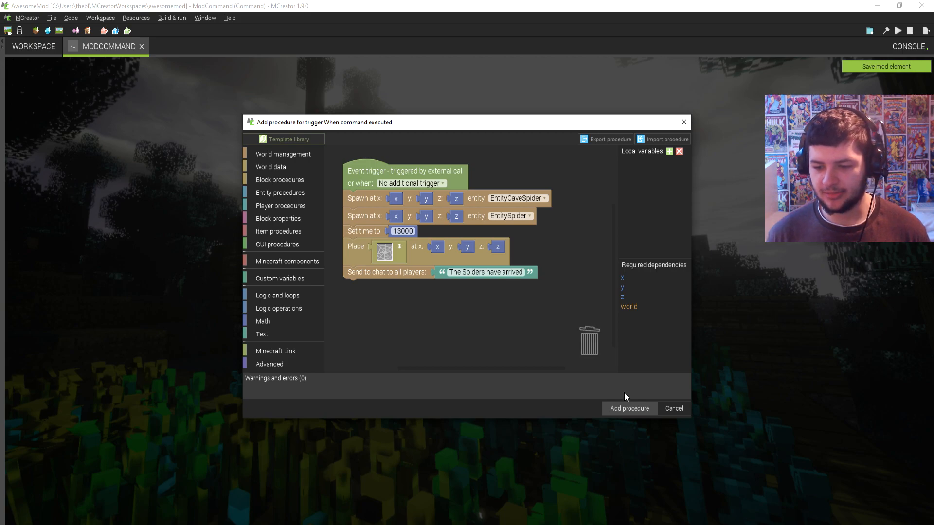
click(629, 408)
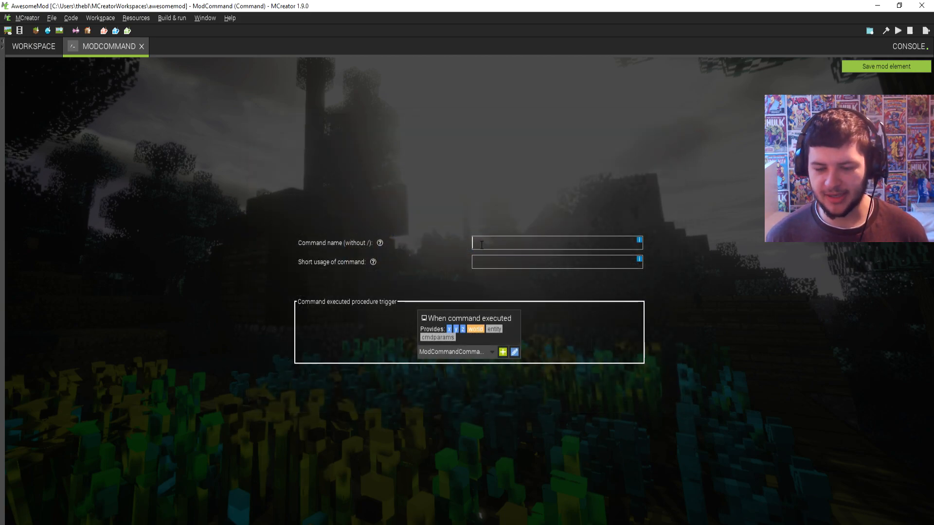
text(spiderarmy)
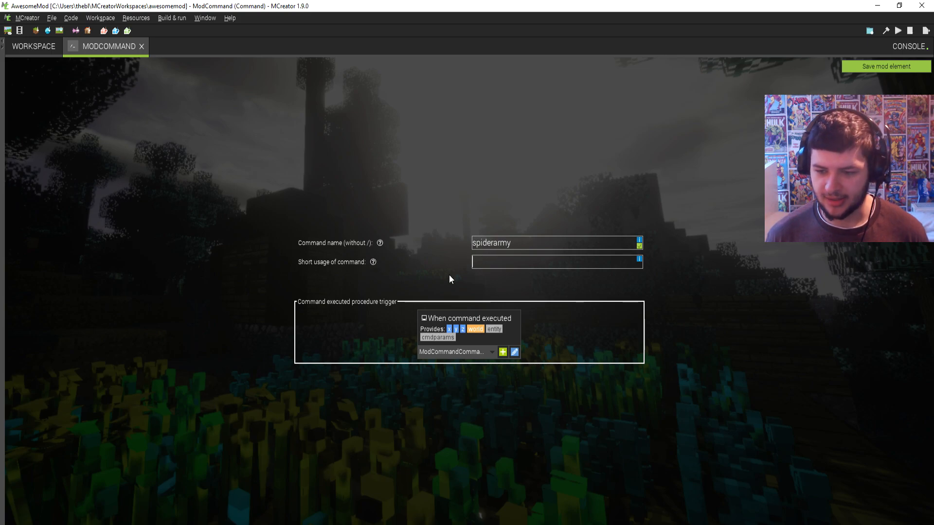
mouse_move(835, 451)
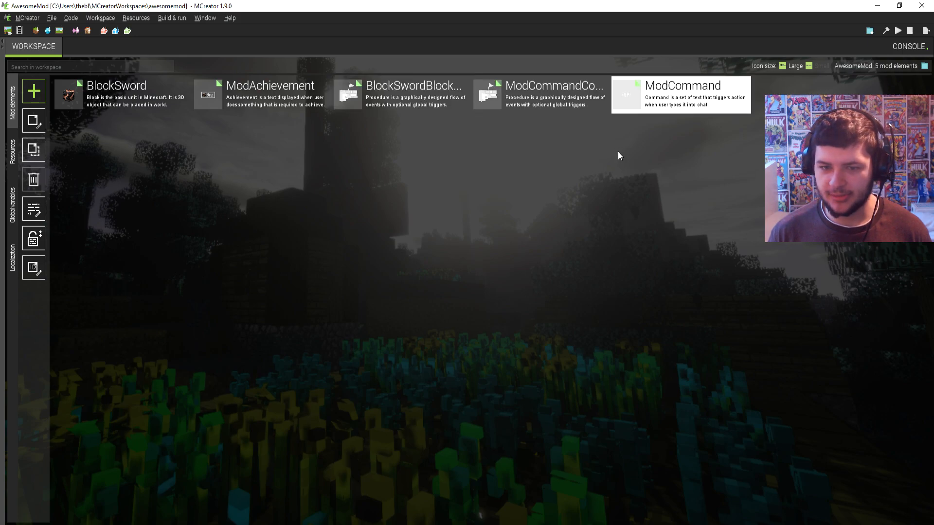
mouse_move(637, 167)
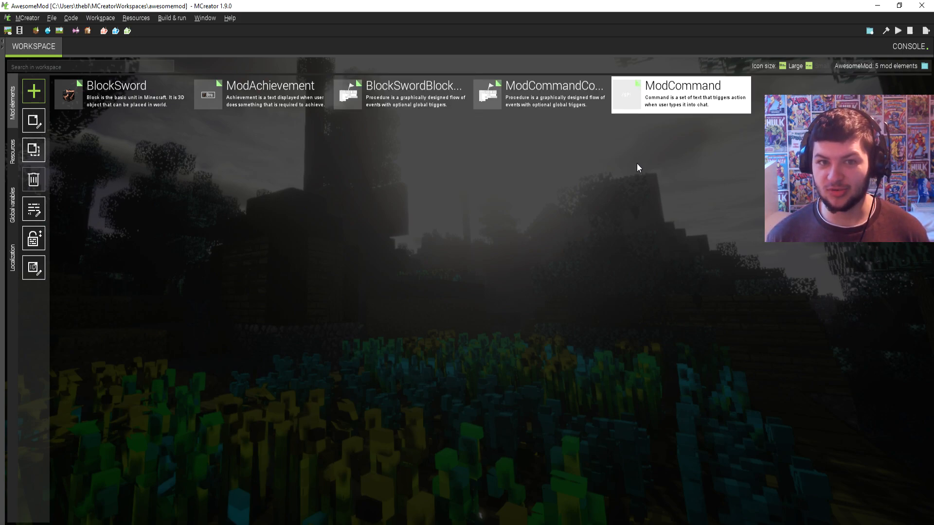
mouse_move(857, 73)
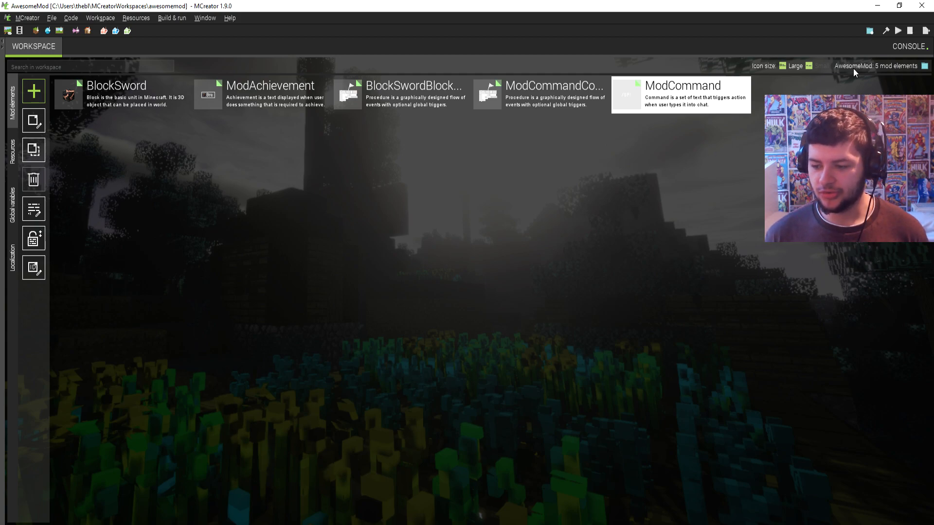
mouse_move(893, 30)
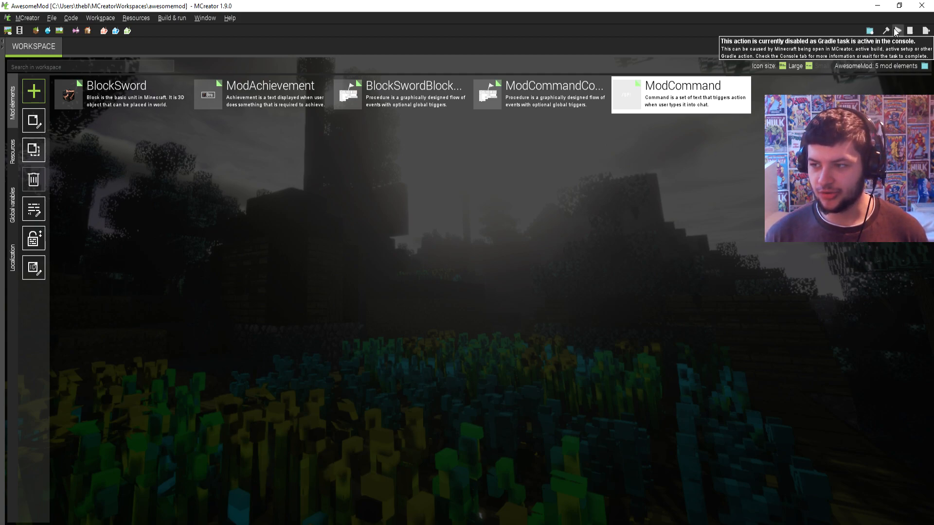
mouse_move(298, 494)
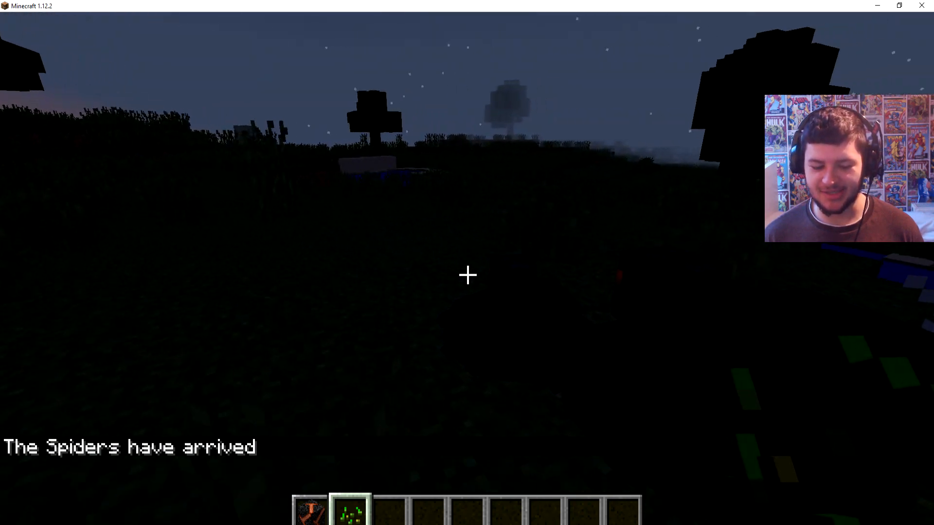
mouse_move(467, 274)
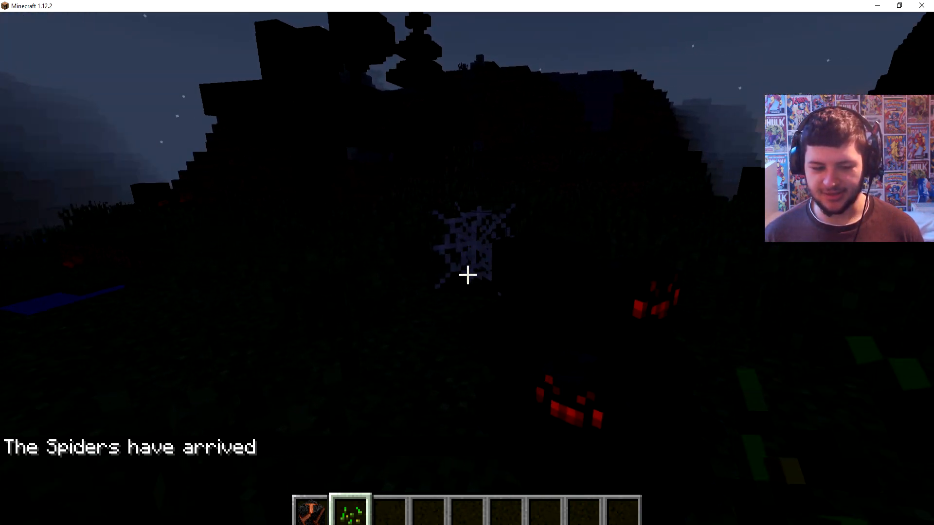
mouse_move(467, 274)
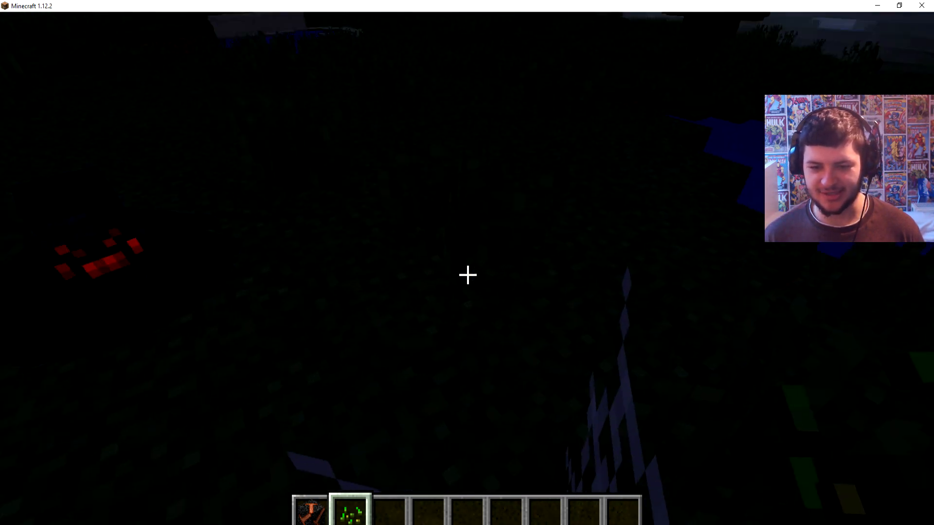
mouse_move(467, 275)
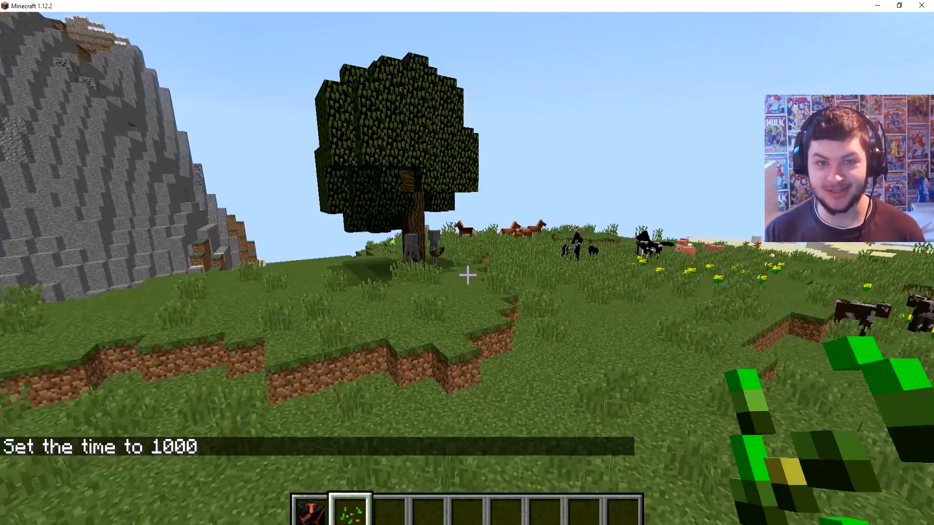
mouse_move(467, 276)
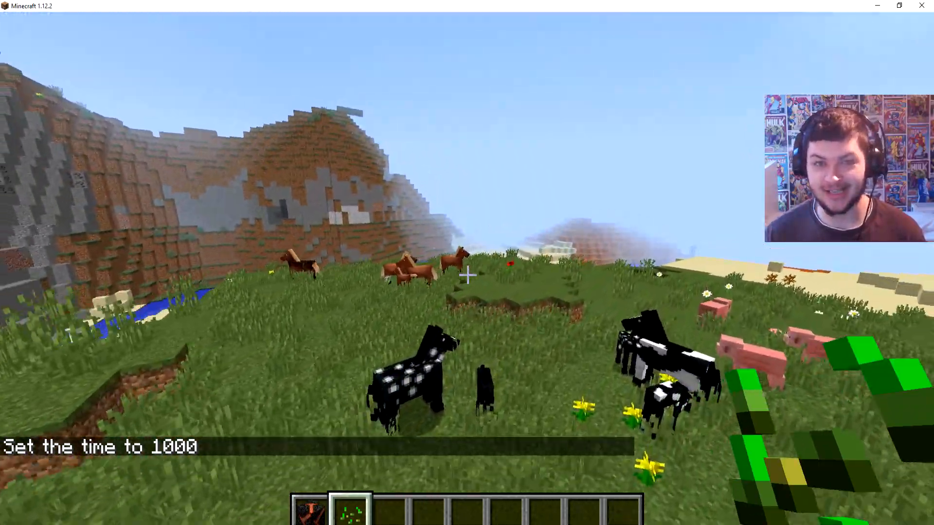
mouse_move(467, 274)
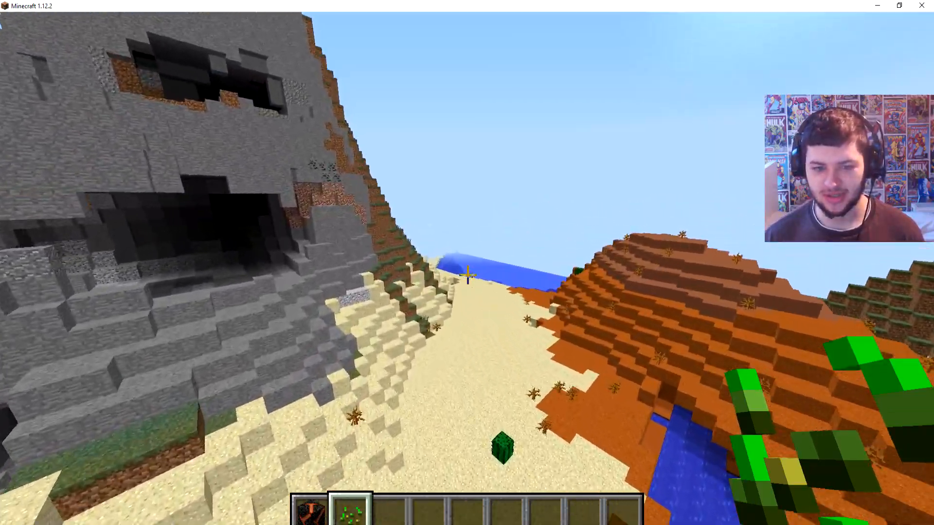
mouse_move(467, 275)
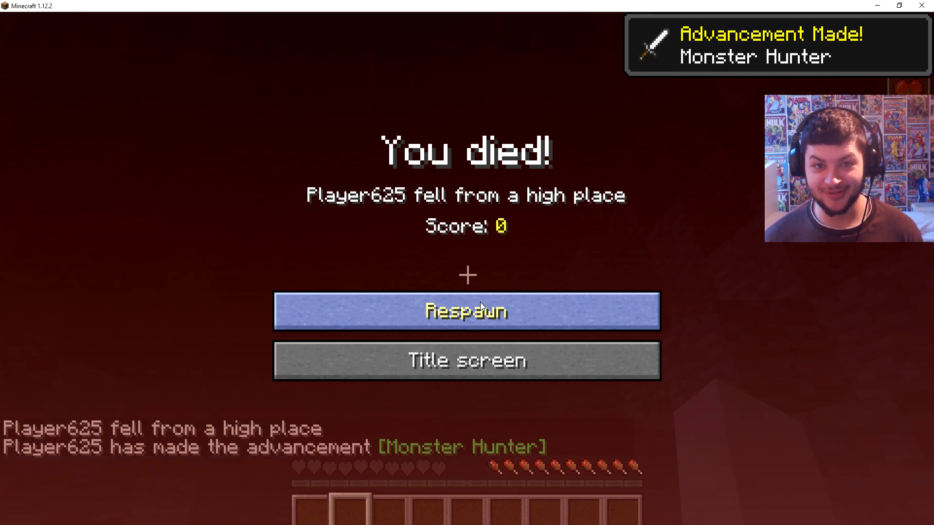
Respawn from the You died! screen back into the world.
click(467, 311)
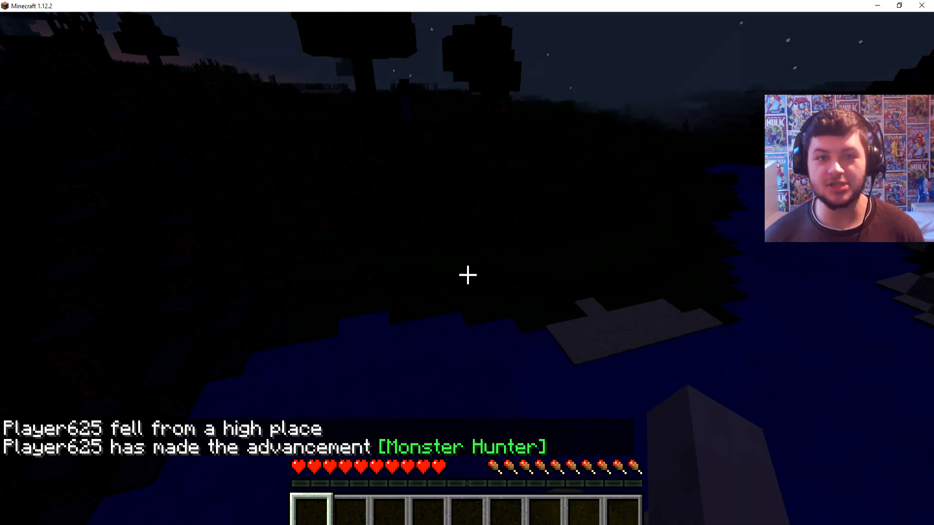
mouse_move(467, 275)
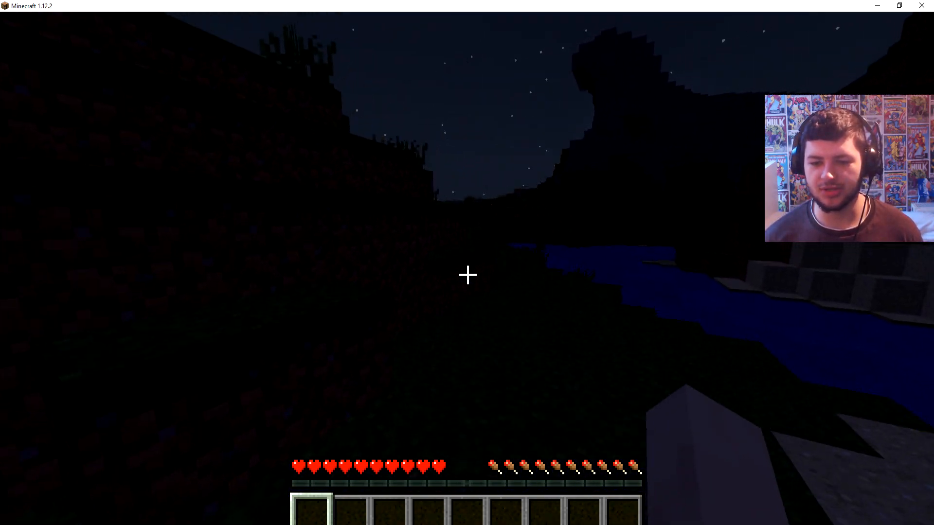
mouse_move(467, 274)
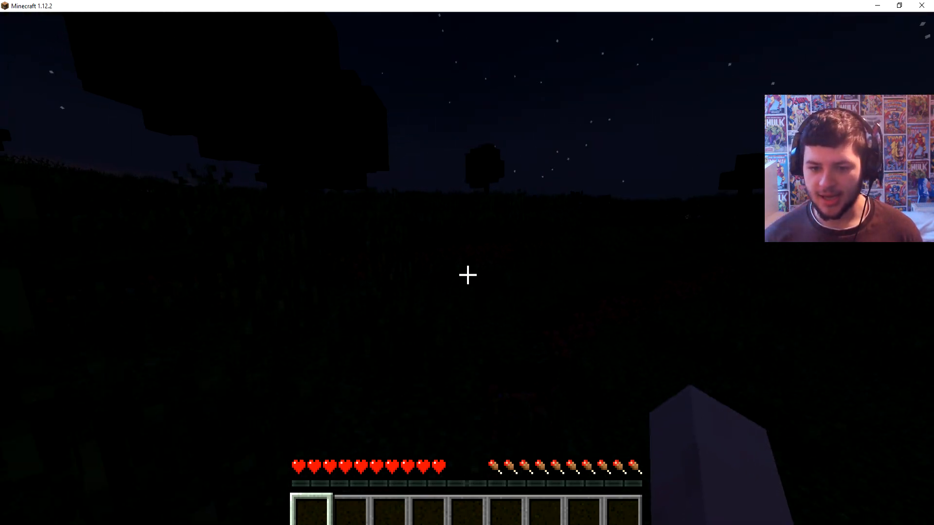
mouse_move(467, 275)
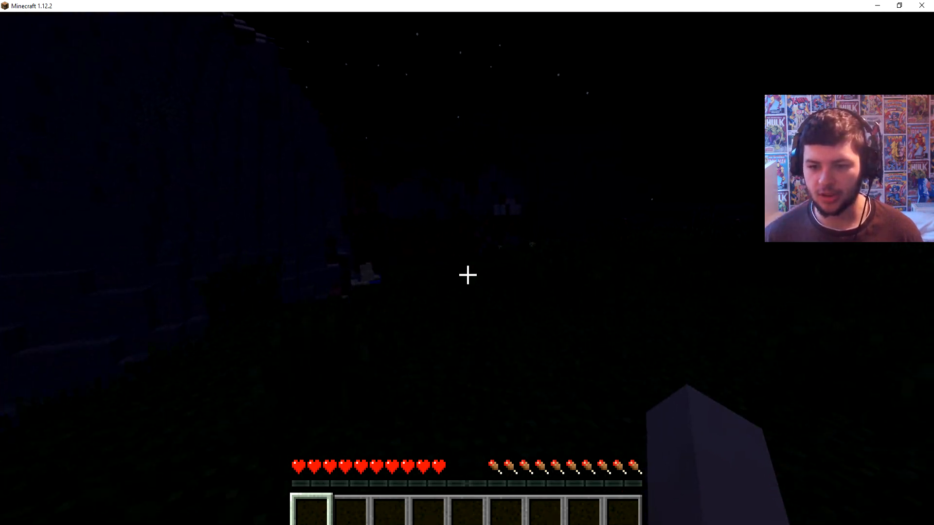
mouse_move(467, 274)
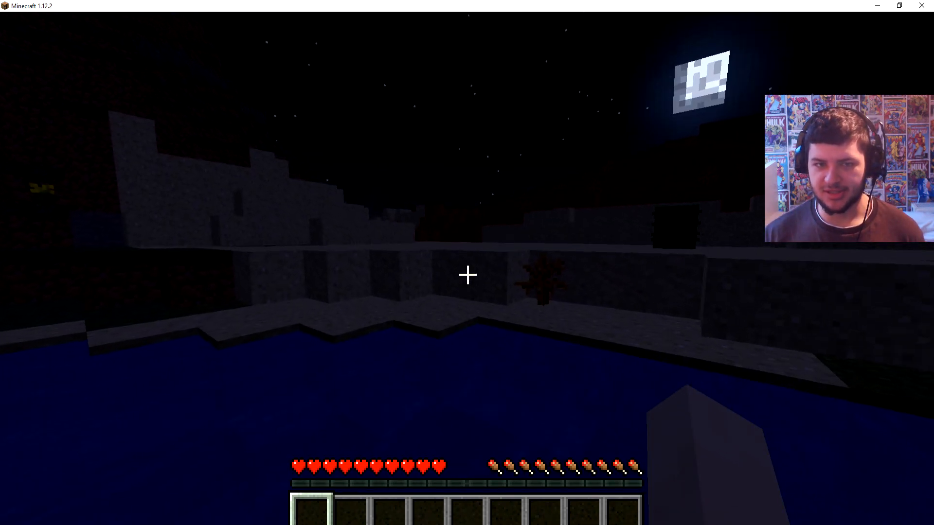
mouse_move(467, 275)
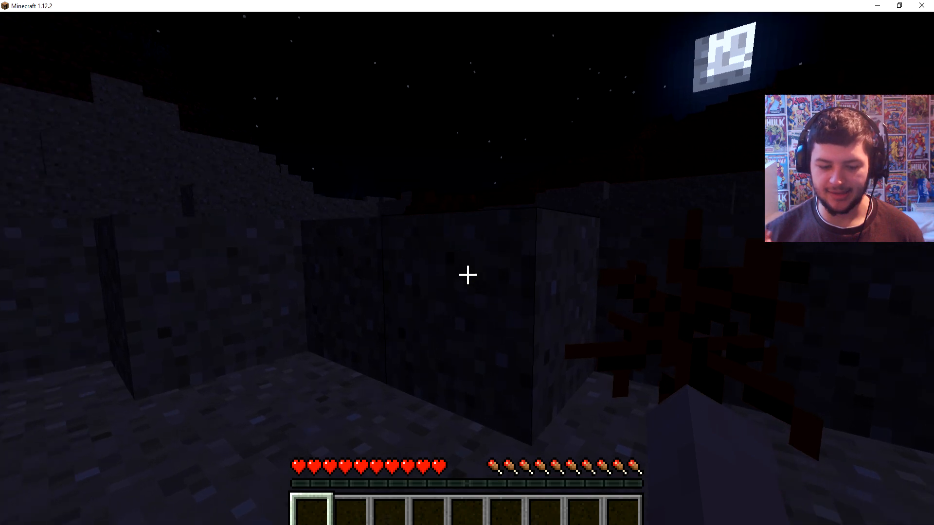
mouse_move(467, 275)
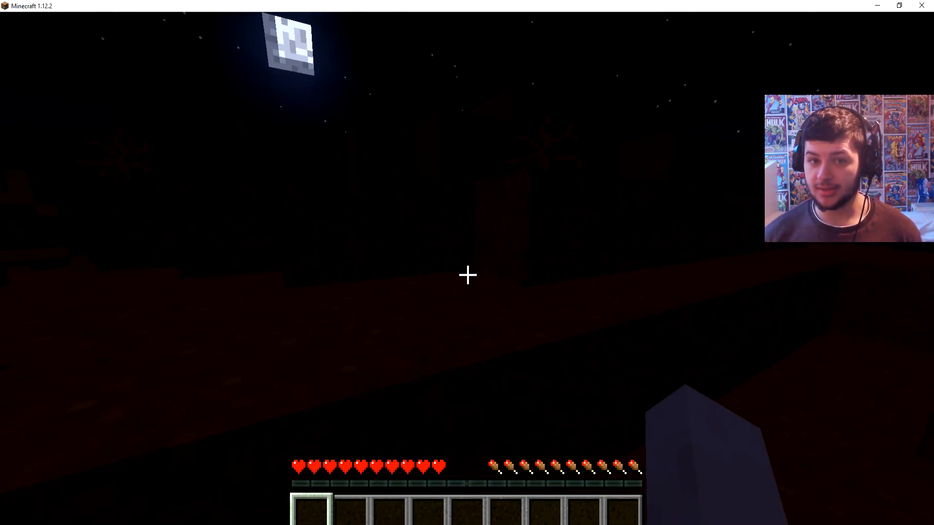
mouse_move(467, 275)
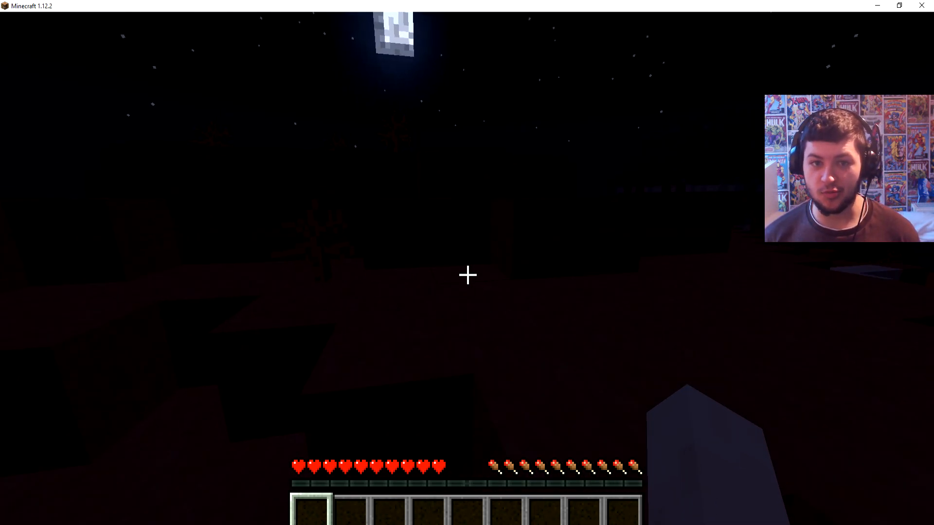
mouse_move(467, 276)
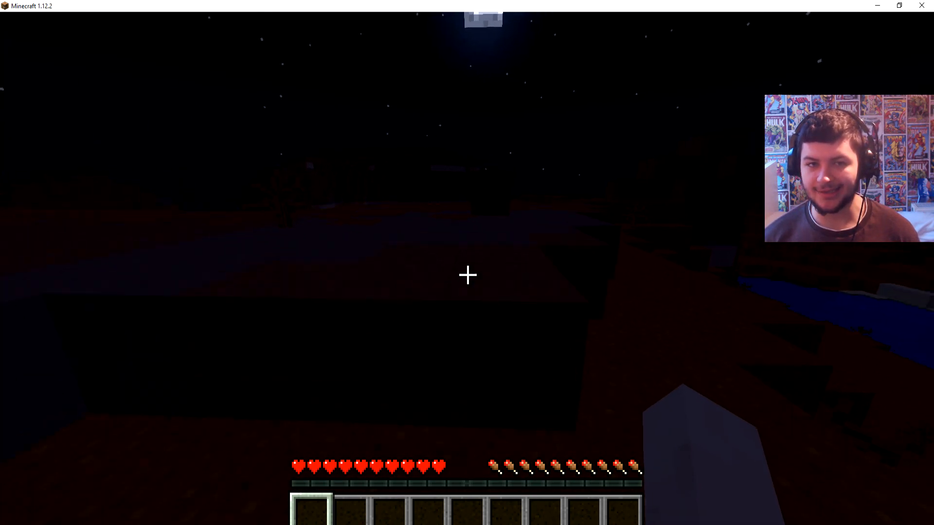
mouse_move(467, 274)
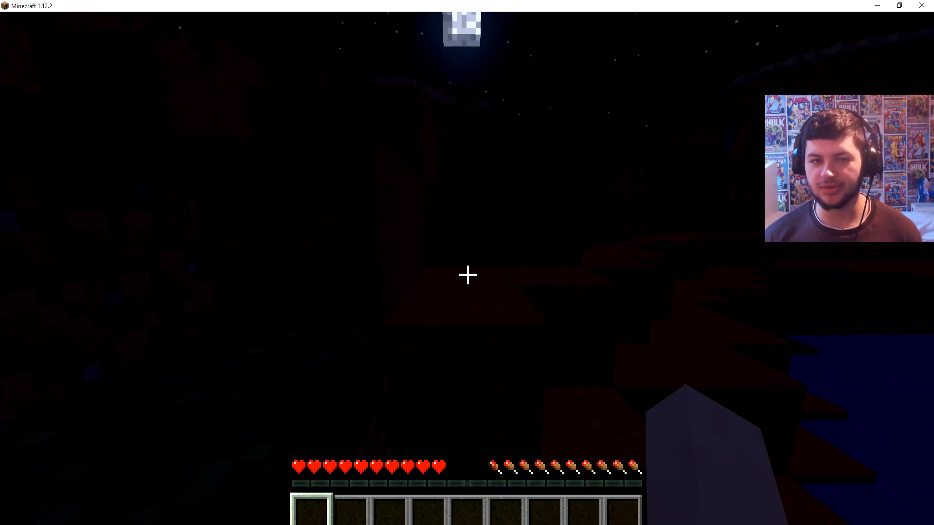
mouse_move(467, 275)
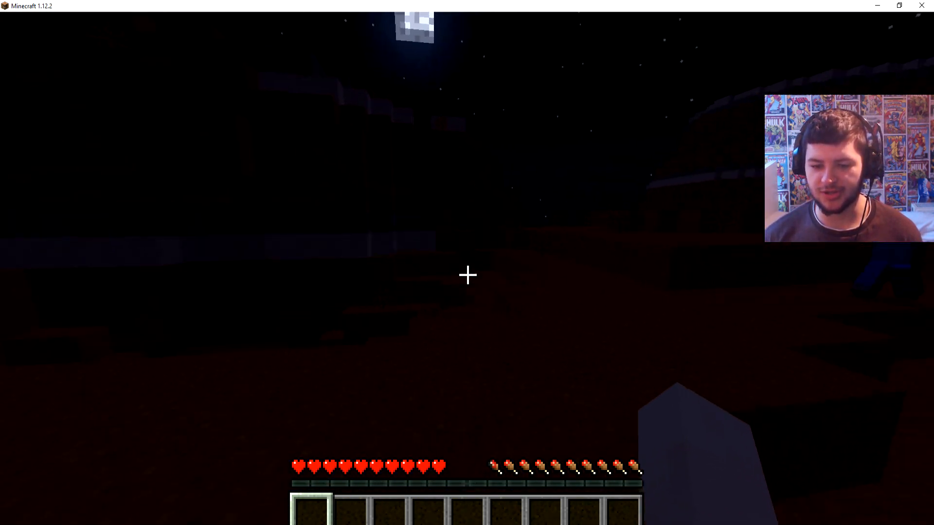
mouse_move(467, 274)
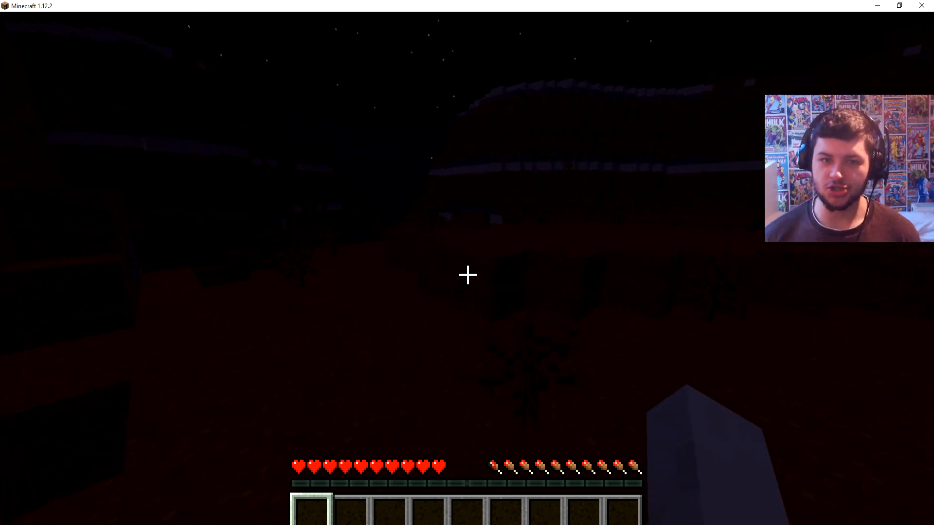